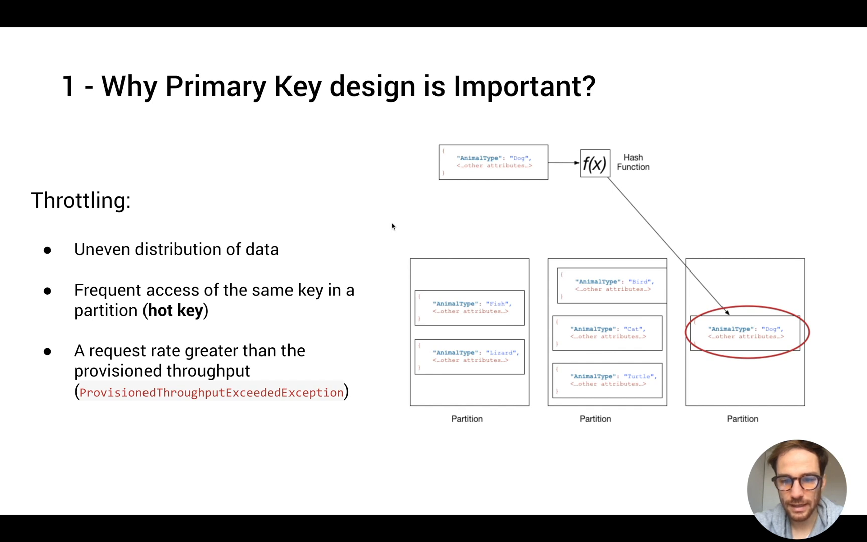
{"action": "mouse_move", "coordinate": [602, 215]}
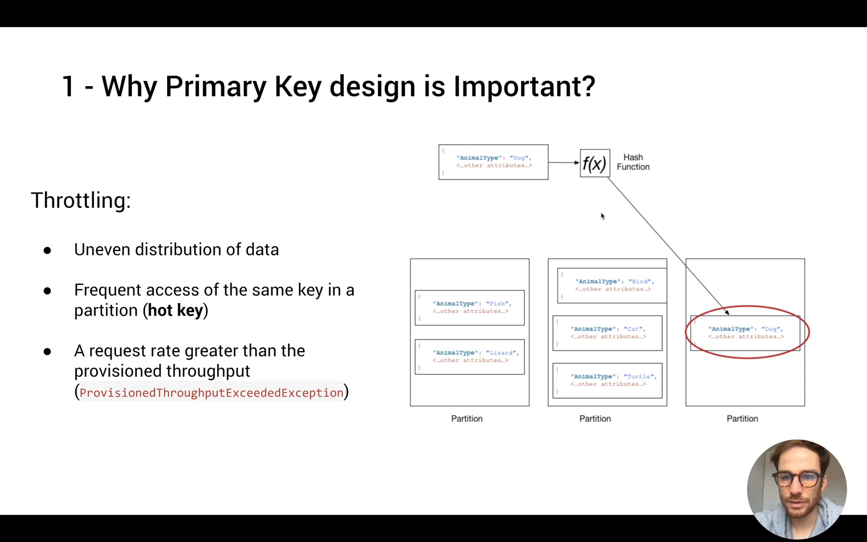
{"action": "mouse_move", "coordinate": [325, 153]}
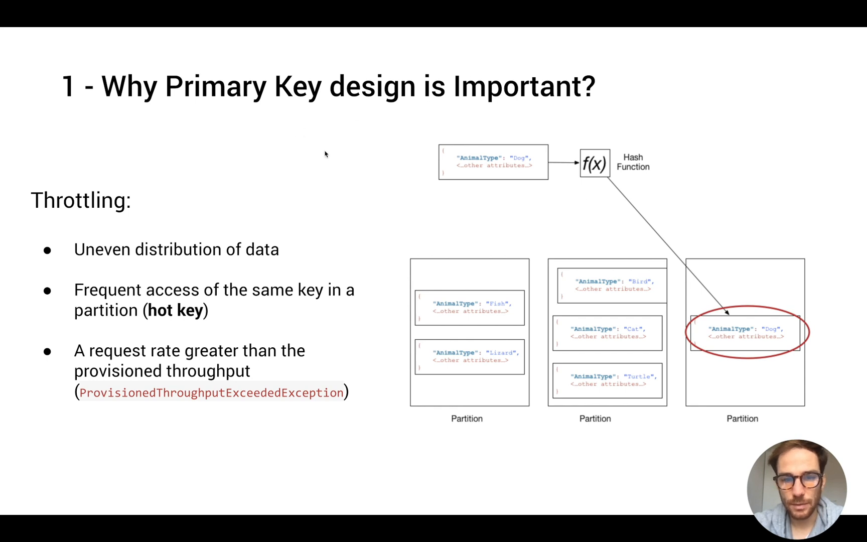
{"action": "mouse_move", "coordinate": [512, 223]}
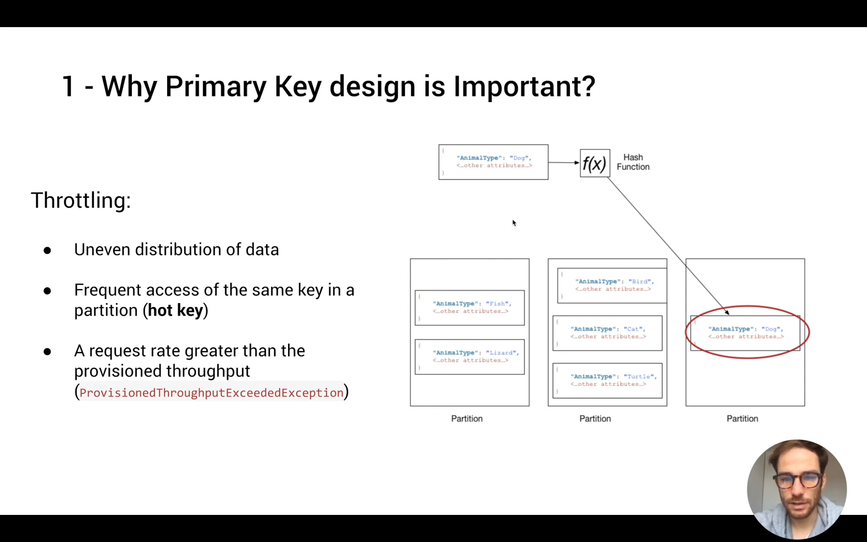
{"action": "mouse_move", "coordinate": [437, 184]}
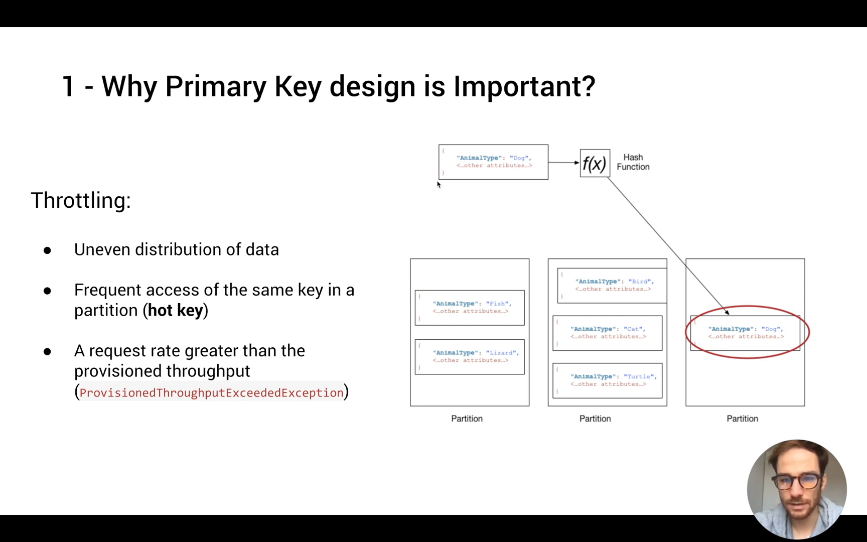
{"action": "mouse_move", "coordinate": [508, 183]}
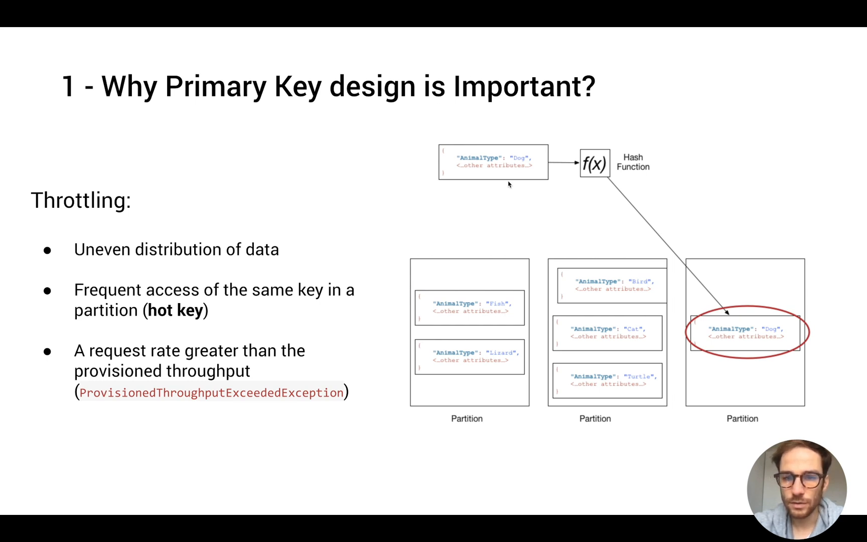
{"action": "mouse_move", "coordinate": [533, 169]}
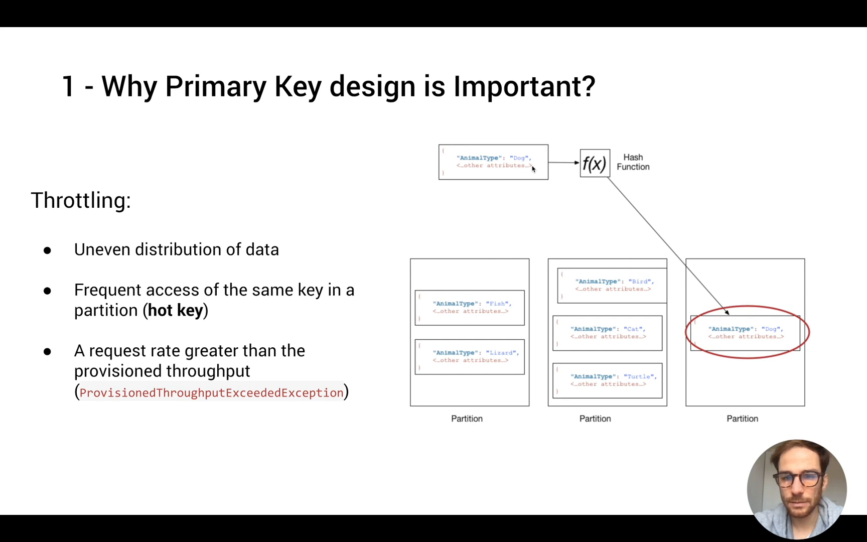
{"action": "mouse_move", "coordinate": [468, 158]}
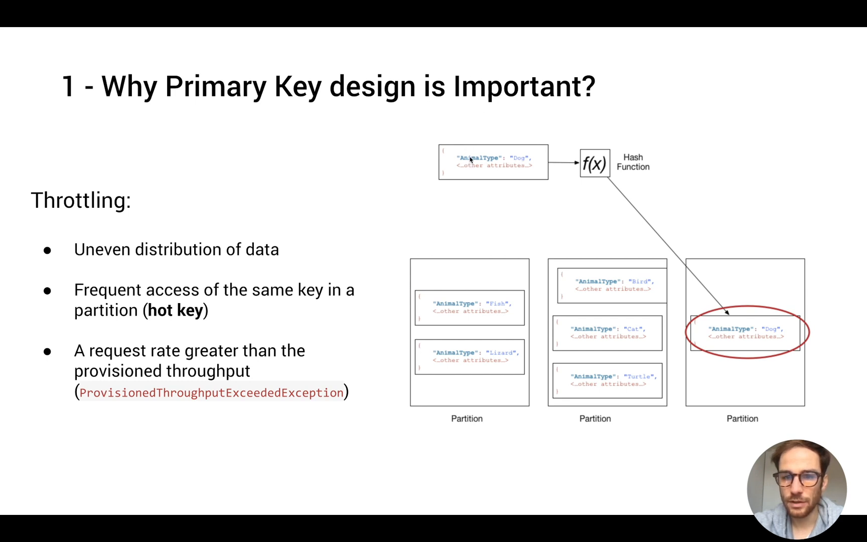
{"action": "mouse_move", "coordinate": [520, 182]}
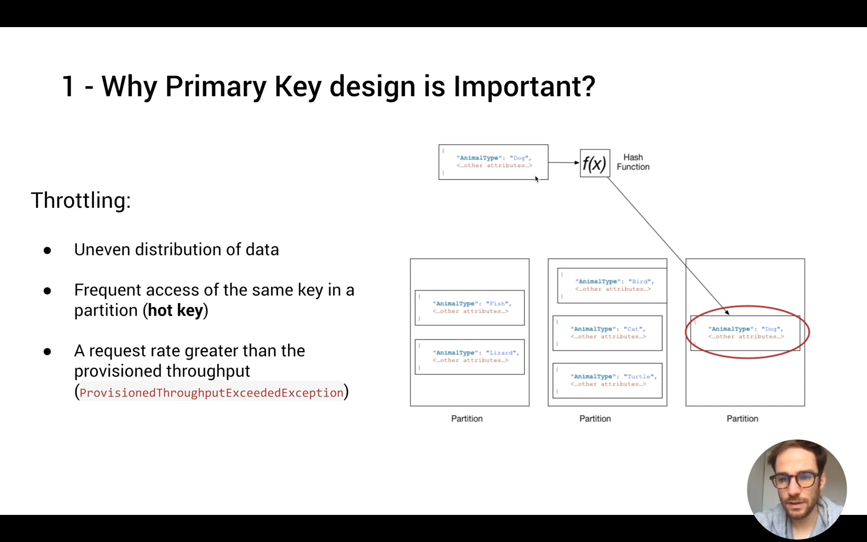
{"action": "mouse_move", "coordinate": [703, 280]}
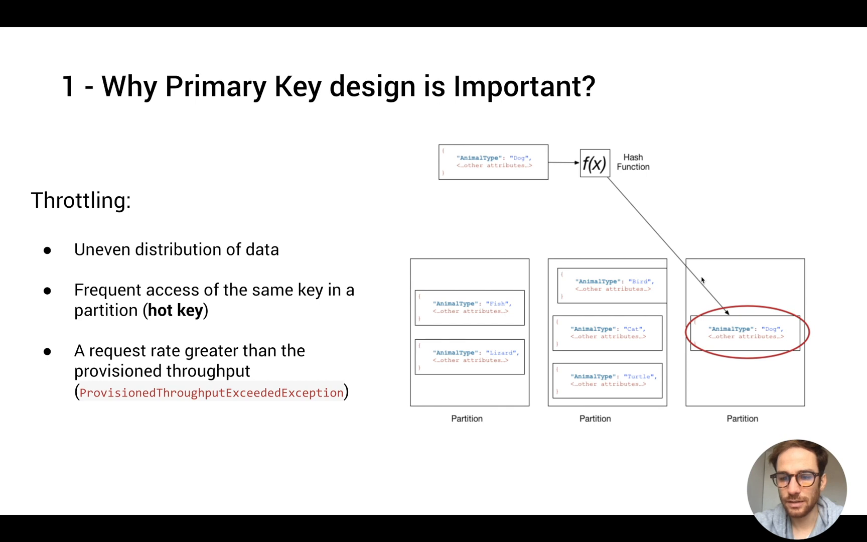
{"action": "mouse_move", "coordinate": [546, 292]}
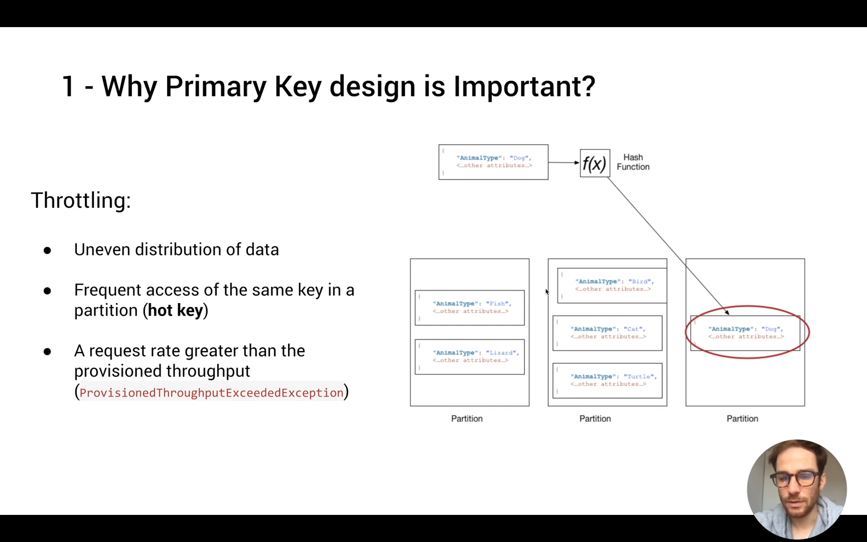
{"action": "mouse_move", "coordinate": [495, 158]}
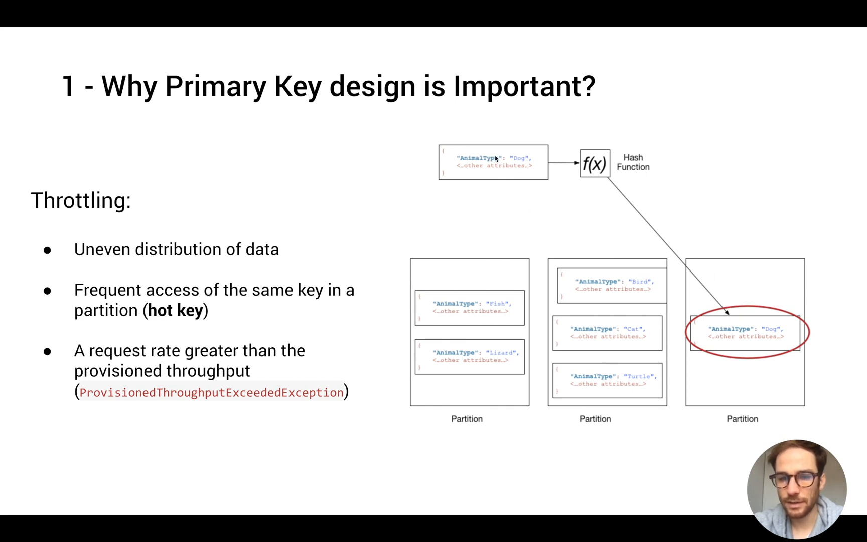
{"action": "mouse_move", "coordinate": [612, 160]}
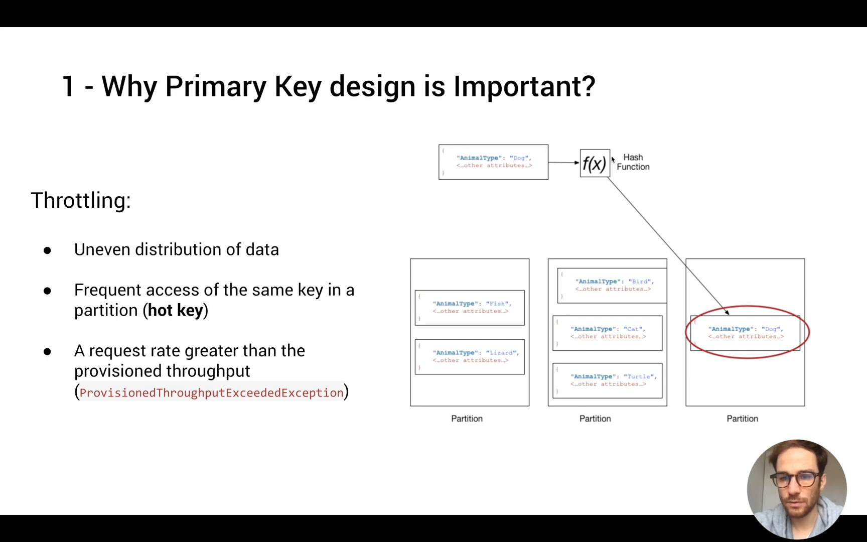
{"action": "mouse_move", "coordinate": [635, 187]}
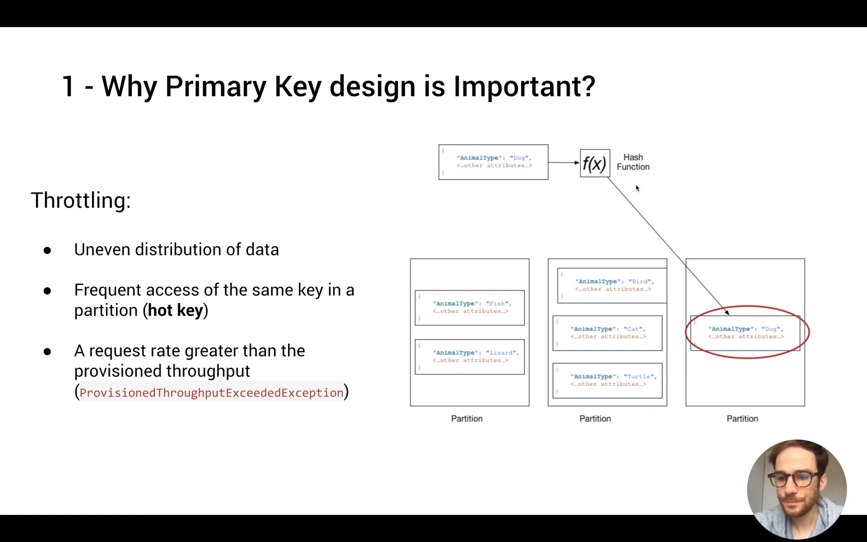
{"action": "mouse_move", "coordinate": [725, 395]}
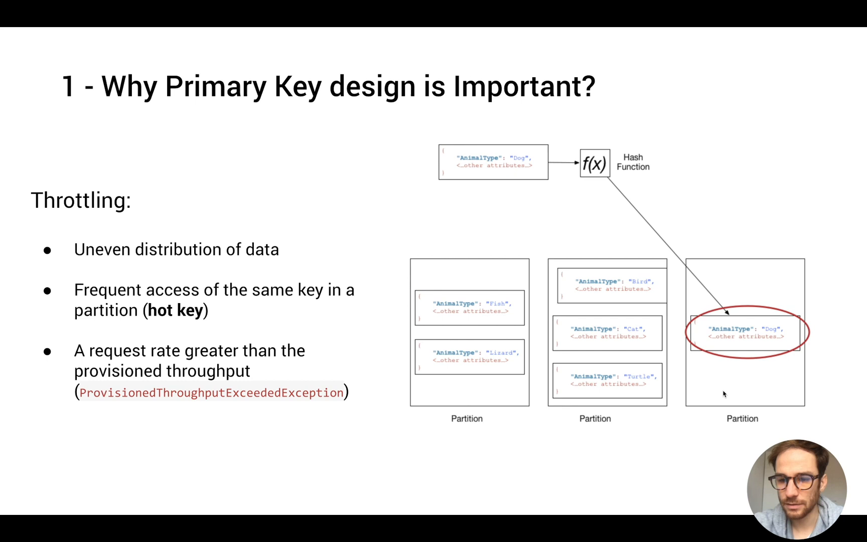
{"action": "mouse_move", "coordinate": [736, 359]}
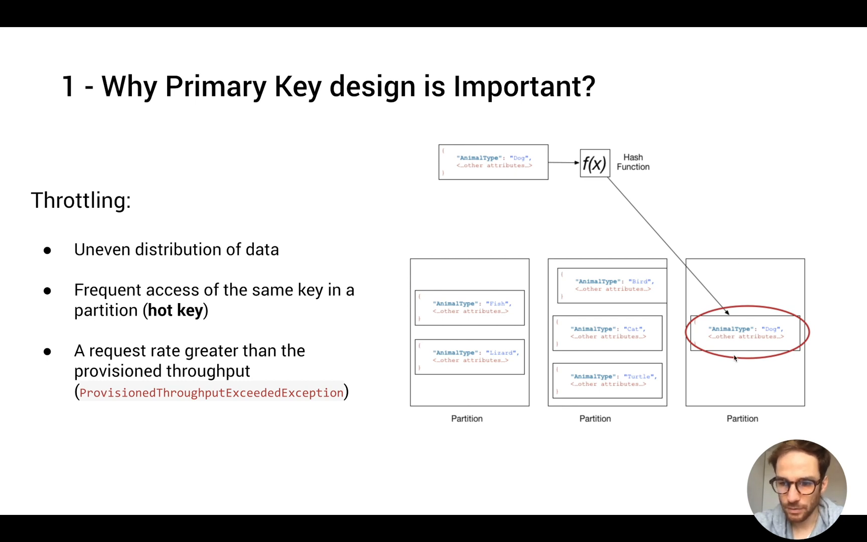
{"action": "mouse_move", "coordinate": [478, 230]}
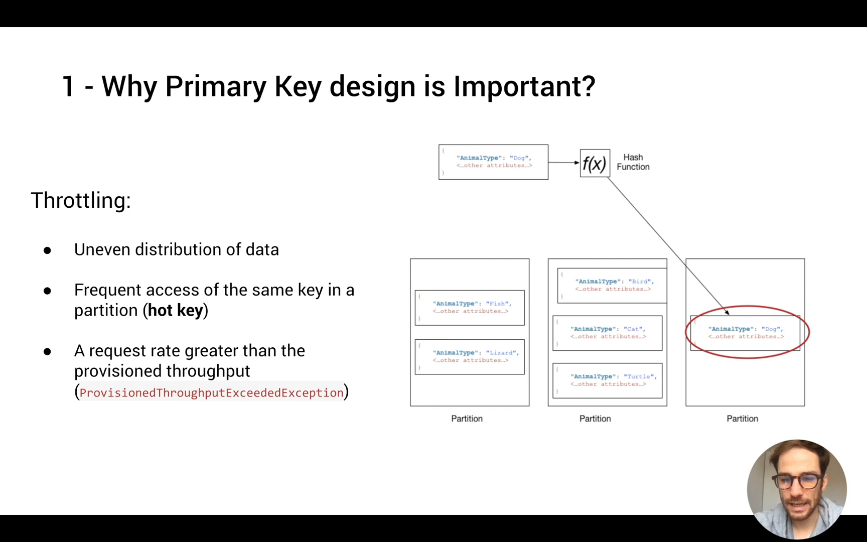
{"action": "mouse_move", "coordinate": [620, 325]}
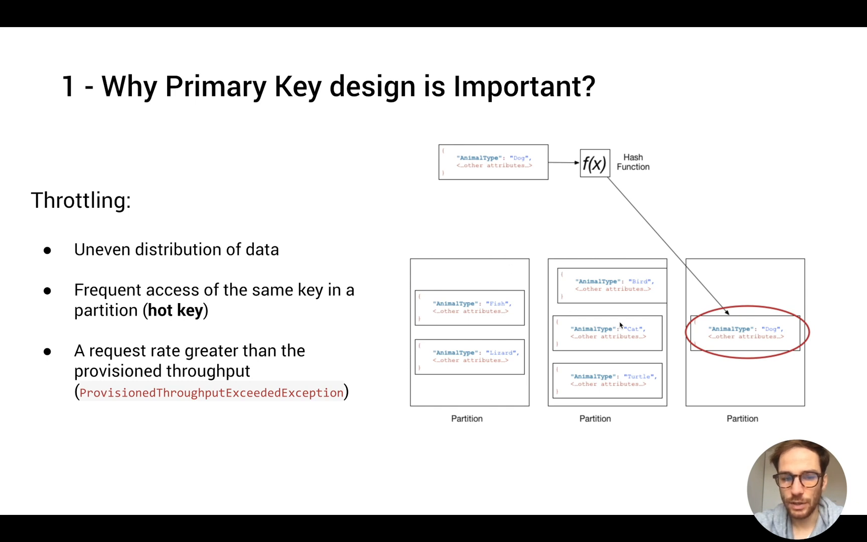
{"action": "mouse_move", "coordinate": [525, 274]}
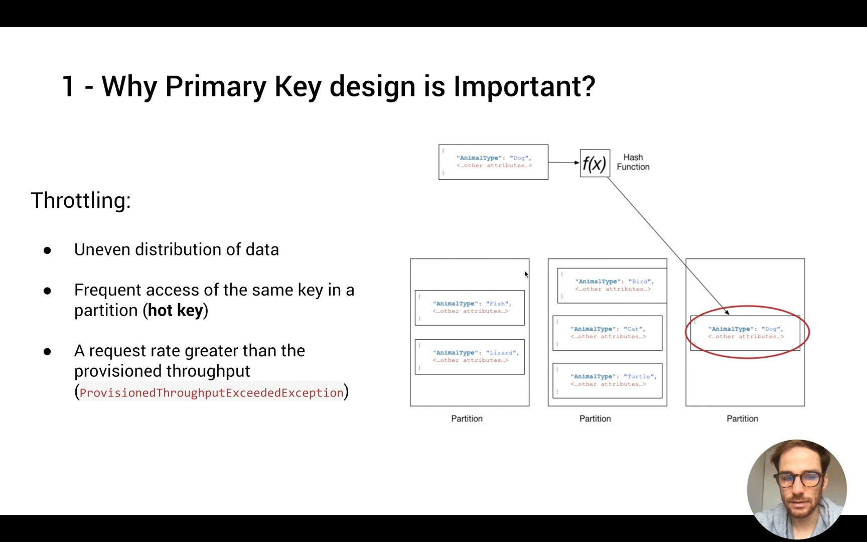
{"action": "mouse_move", "coordinate": [692, 389]}
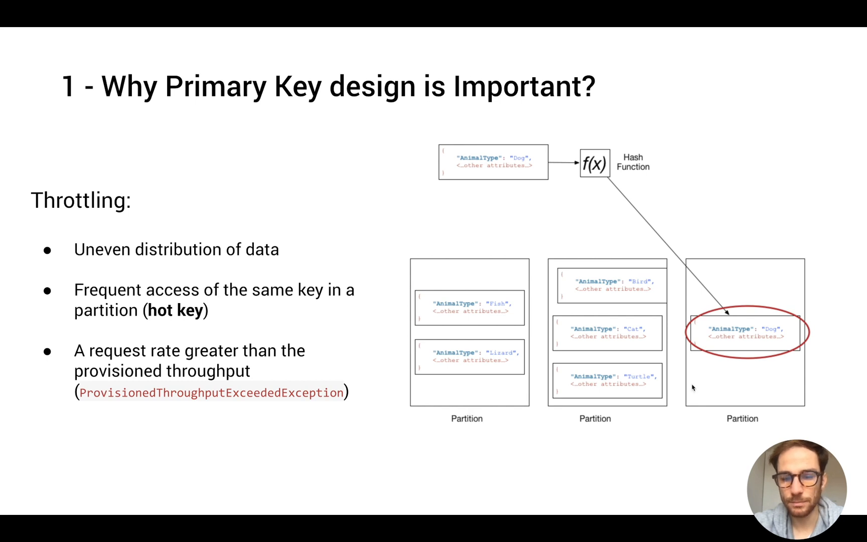
{"action": "mouse_move", "coordinate": [628, 449]}
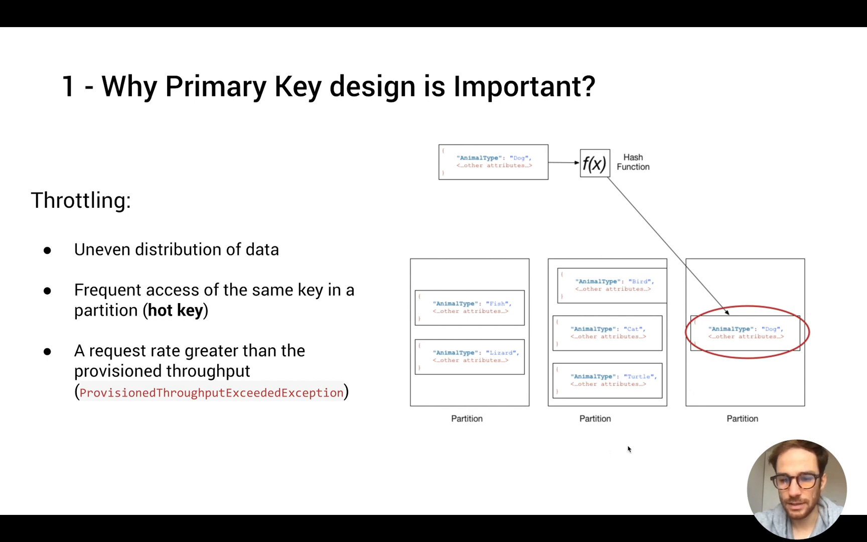
{"action": "mouse_move", "coordinate": [606, 354]}
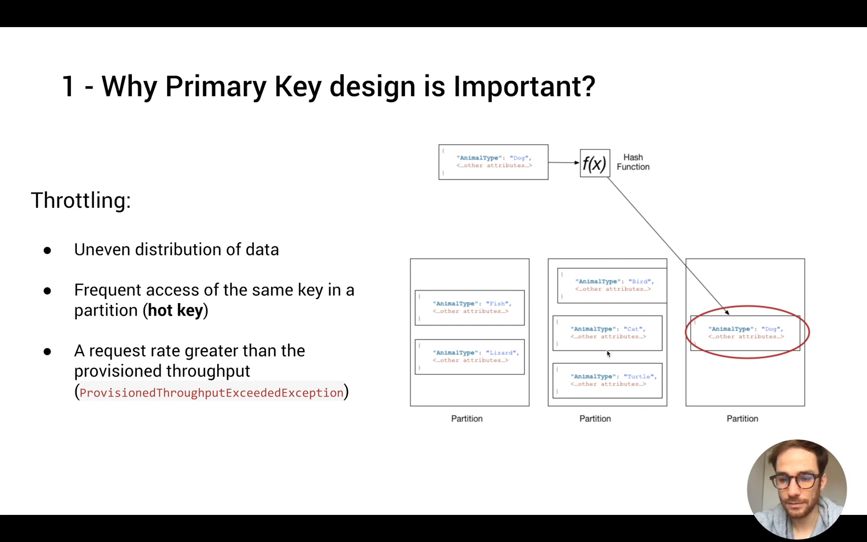
{"action": "mouse_move", "coordinate": [628, 258]}
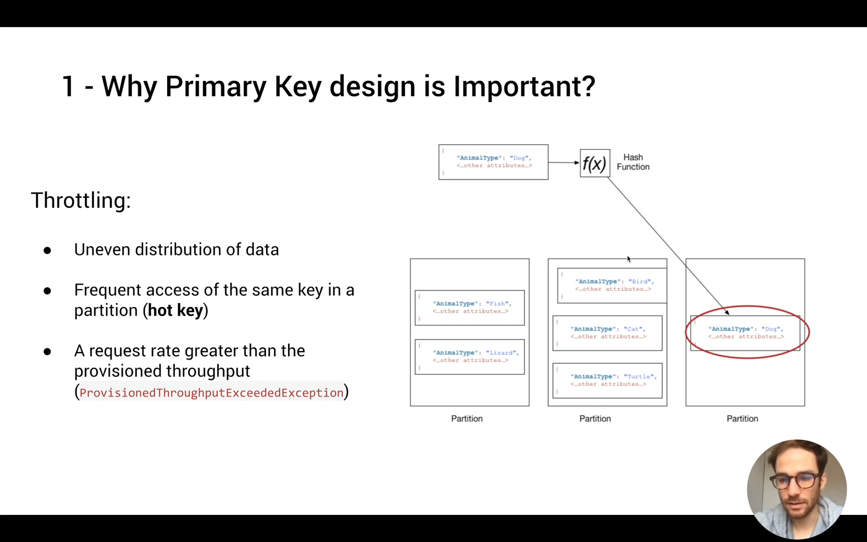
{"action": "mouse_move", "coordinate": [413, 126]}
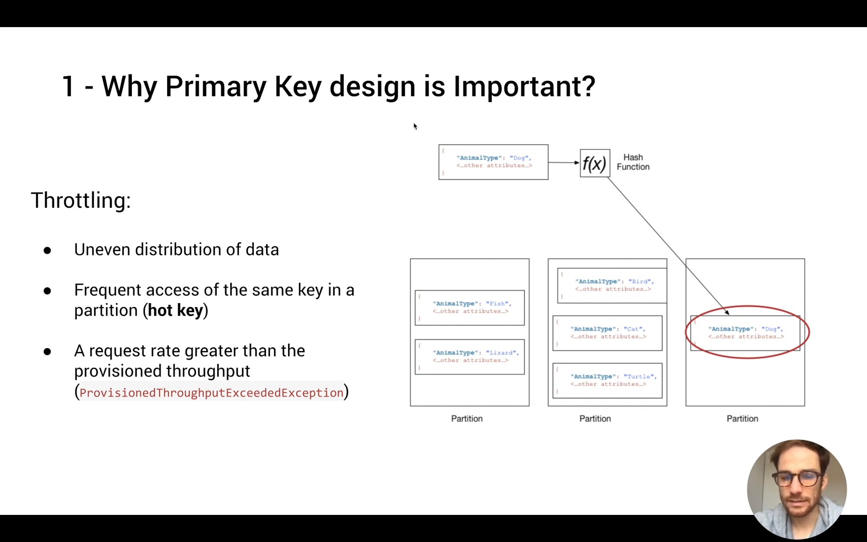
{"action": "mouse_move", "coordinate": [509, 161]}
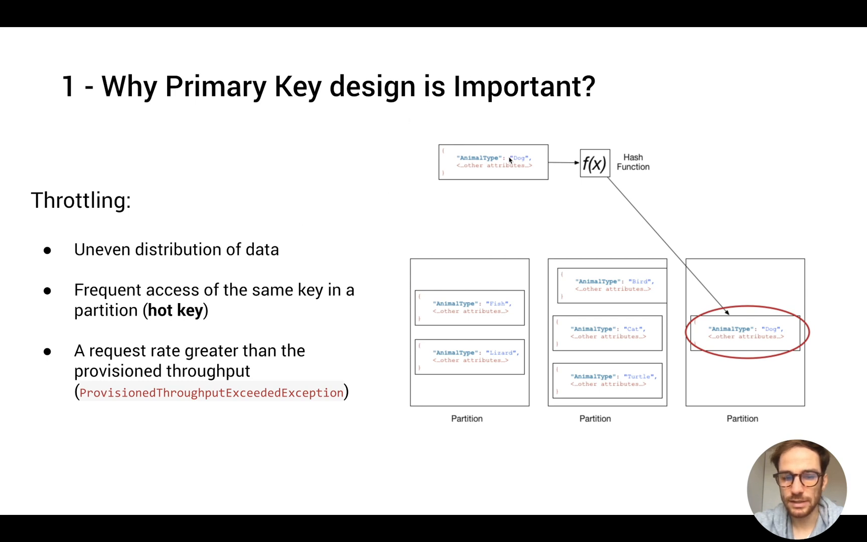
{"action": "mouse_move", "coordinate": [576, 260]}
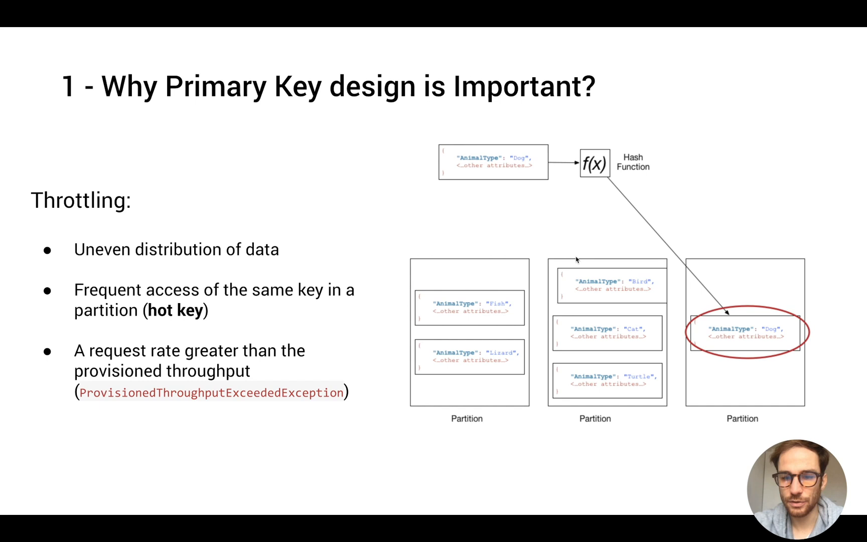
{"action": "mouse_move", "coordinate": [649, 295]}
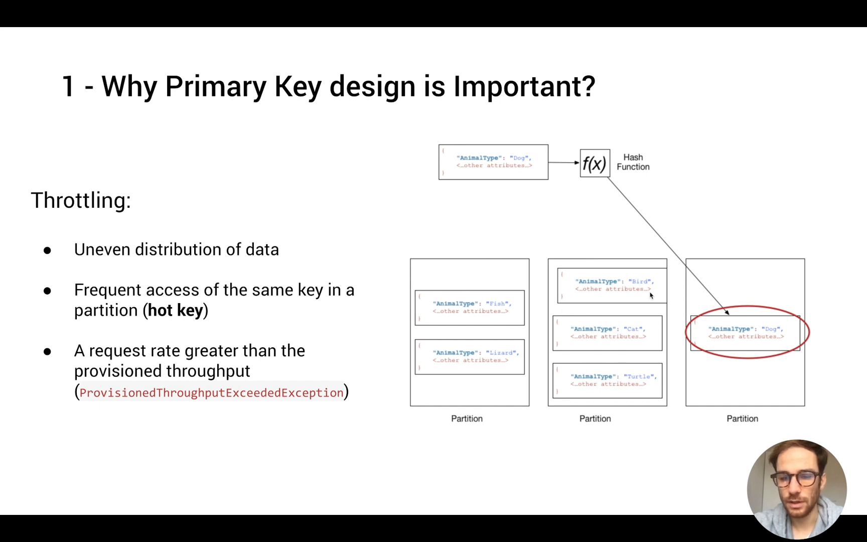
{"action": "mouse_move", "coordinate": [602, 291]}
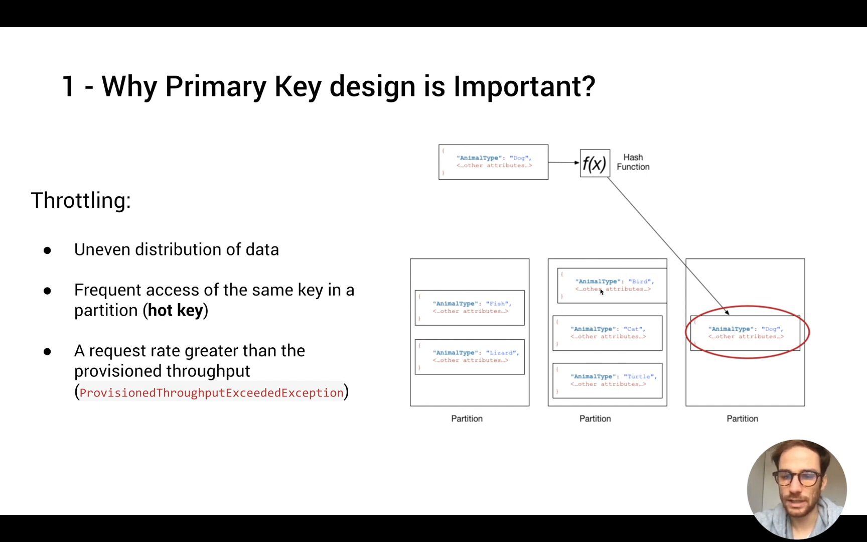
{"action": "mouse_move", "coordinate": [571, 343]}
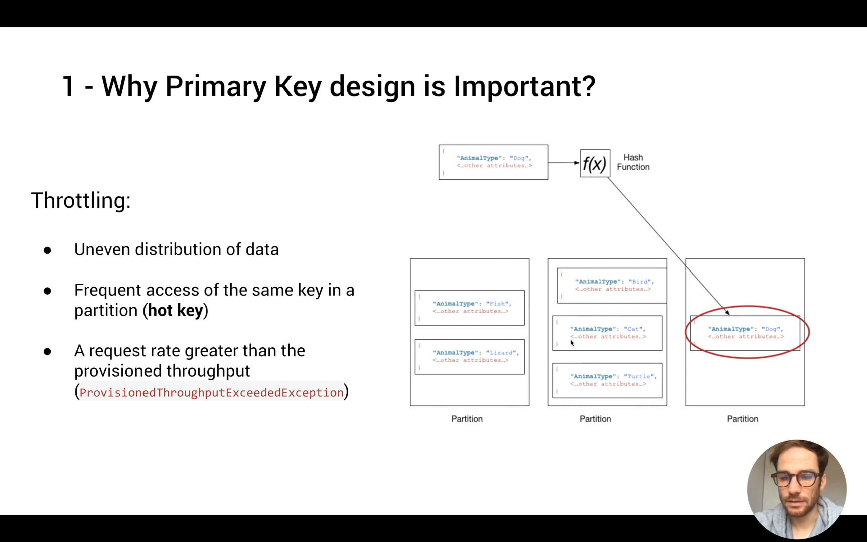
{"action": "mouse_move", "coordinate": [608, 421]}
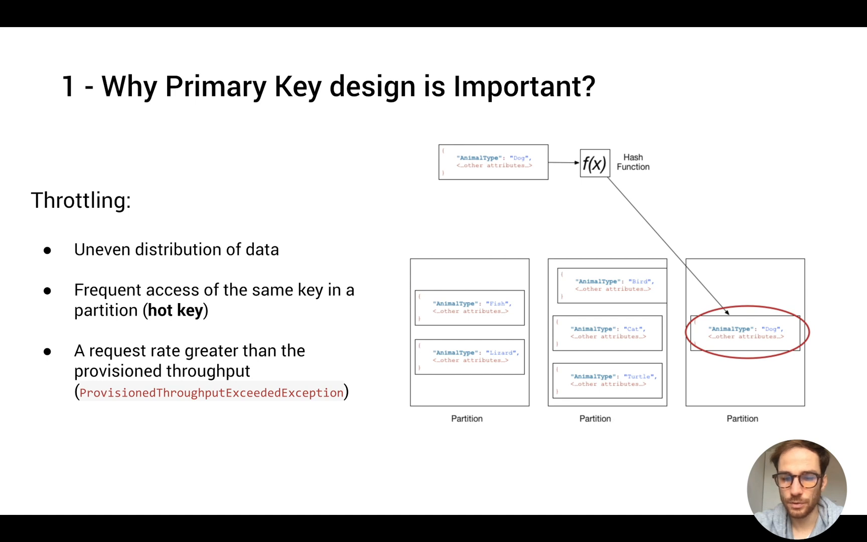
{"action": "mouse_move", "coordinate": [647, 308]}
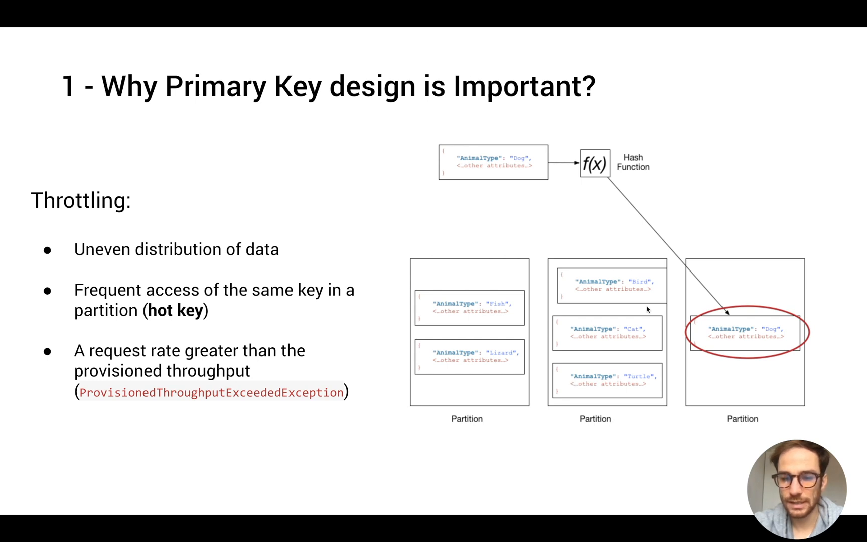
{"action": "mouse_move", "coordinate": [616, 307]}
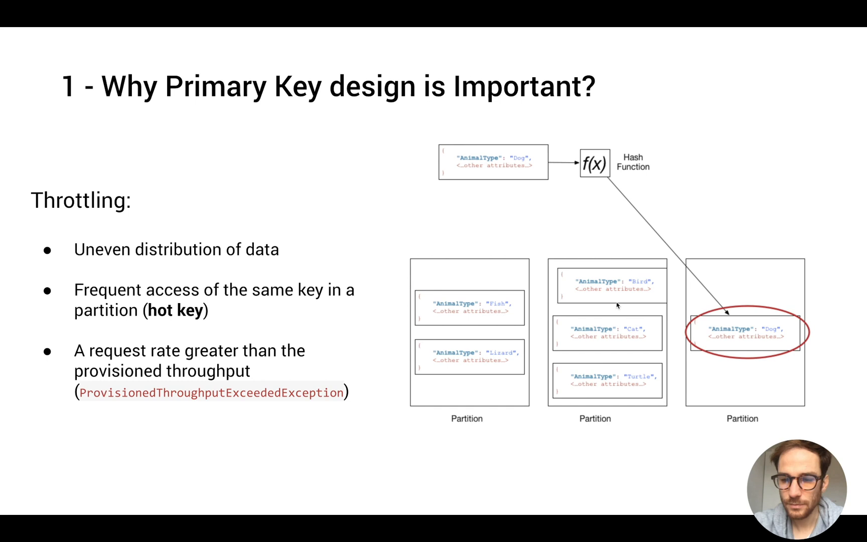
{"action": "mouse_move", "coordinate": [370, 376]}
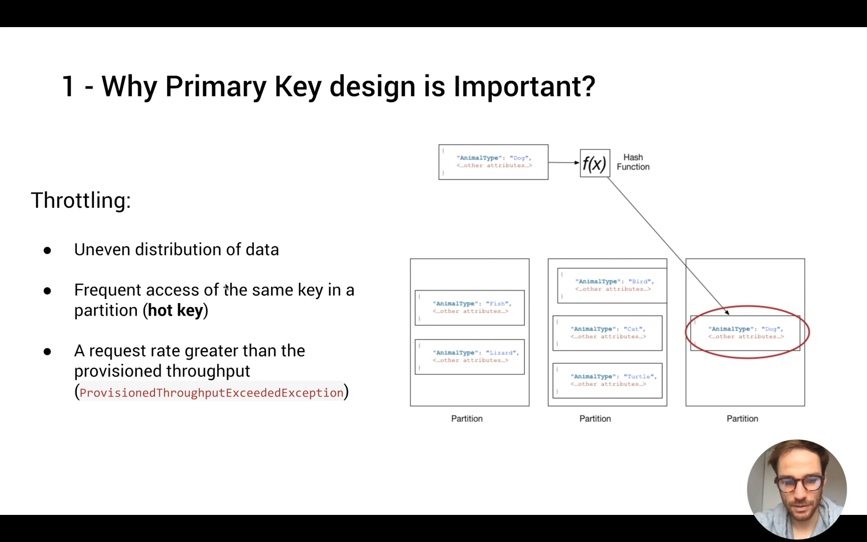
{"action": "mouse_move", "coordinate": [241, 333]}
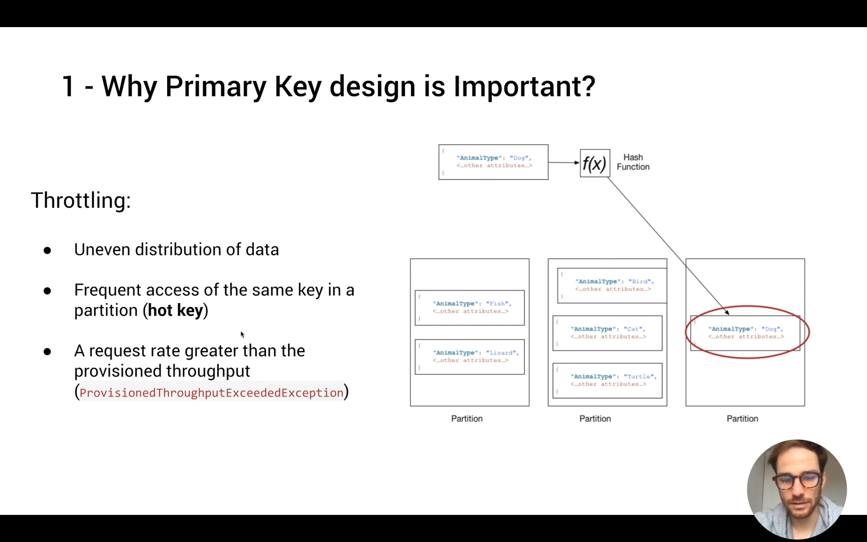
{"action": "mouse_move", "coordinate": [565, 231]}
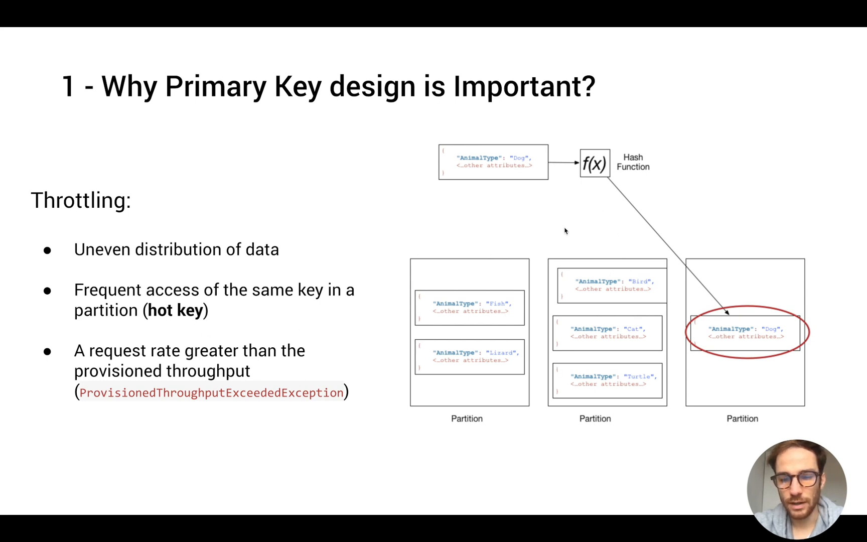
{"action": "mouse_move", "coordinate": [597, 380]}
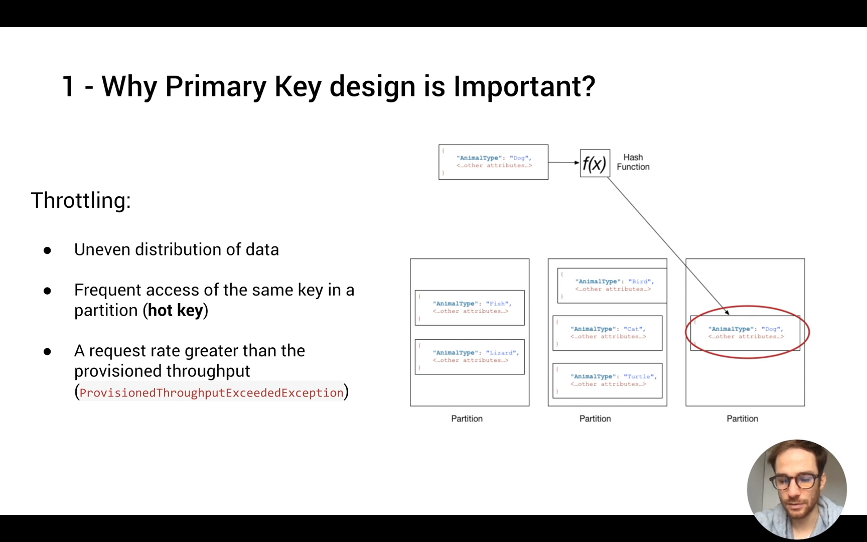
{"action": "mouse_move", "coordinate": [597, 376]}
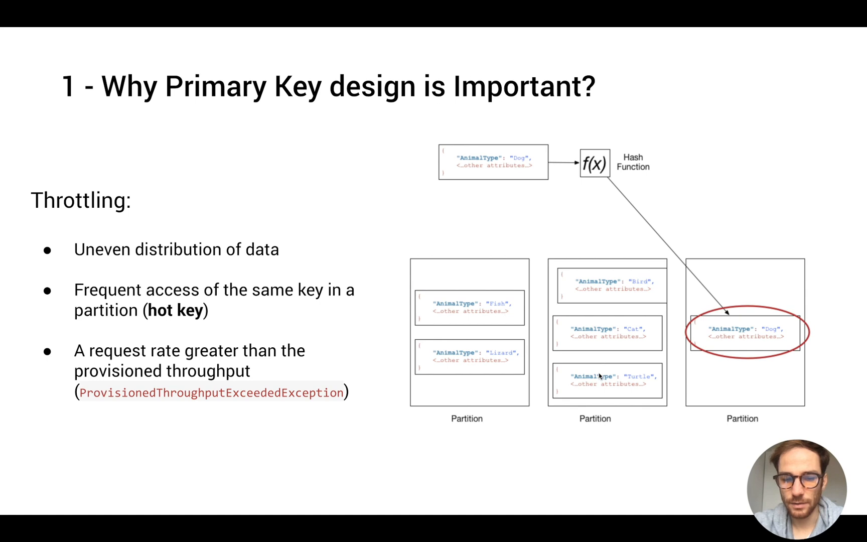
{"action": "mouse_move", "coordinate": [684, 382]}
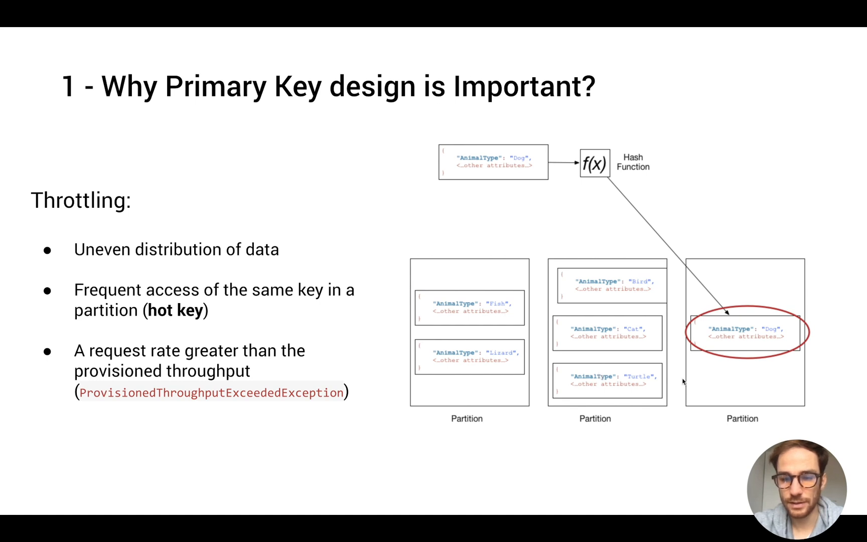
{"action": "mouse_move", "coordinate": [726, 345]}
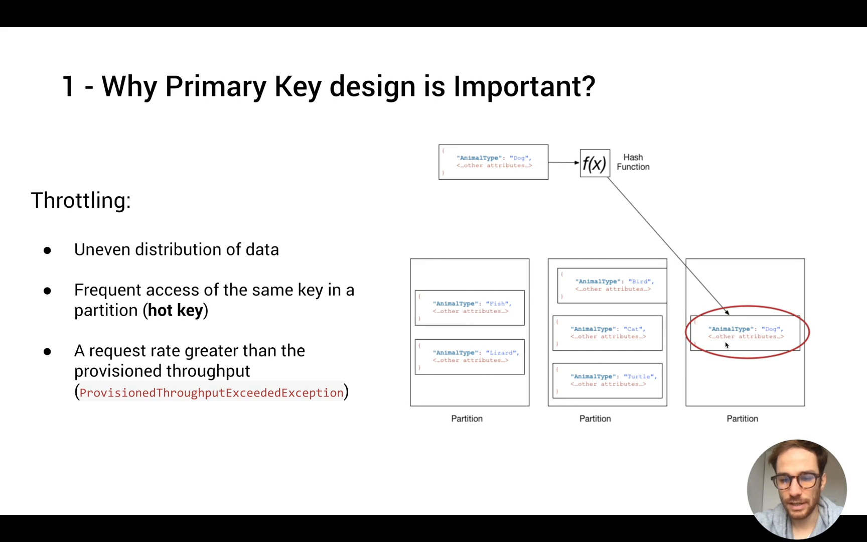
{"action": "mouse_move", "coordinate": [566, 271]}
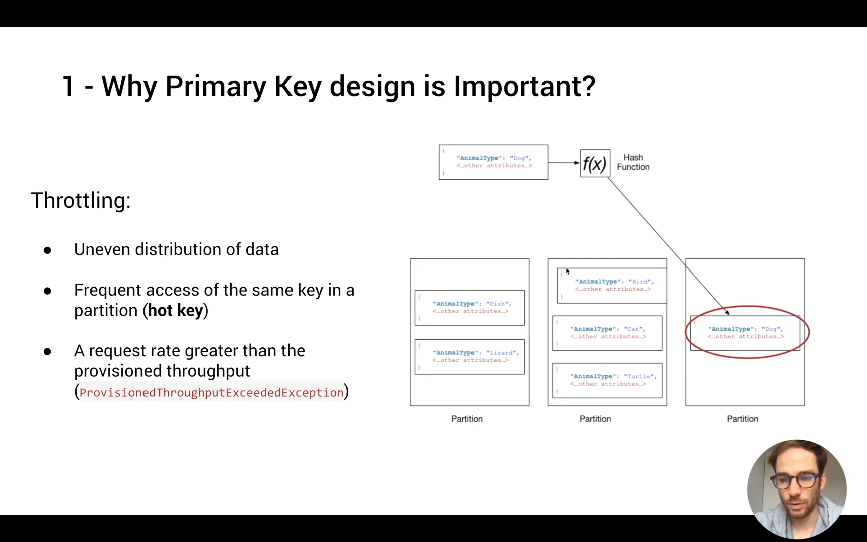